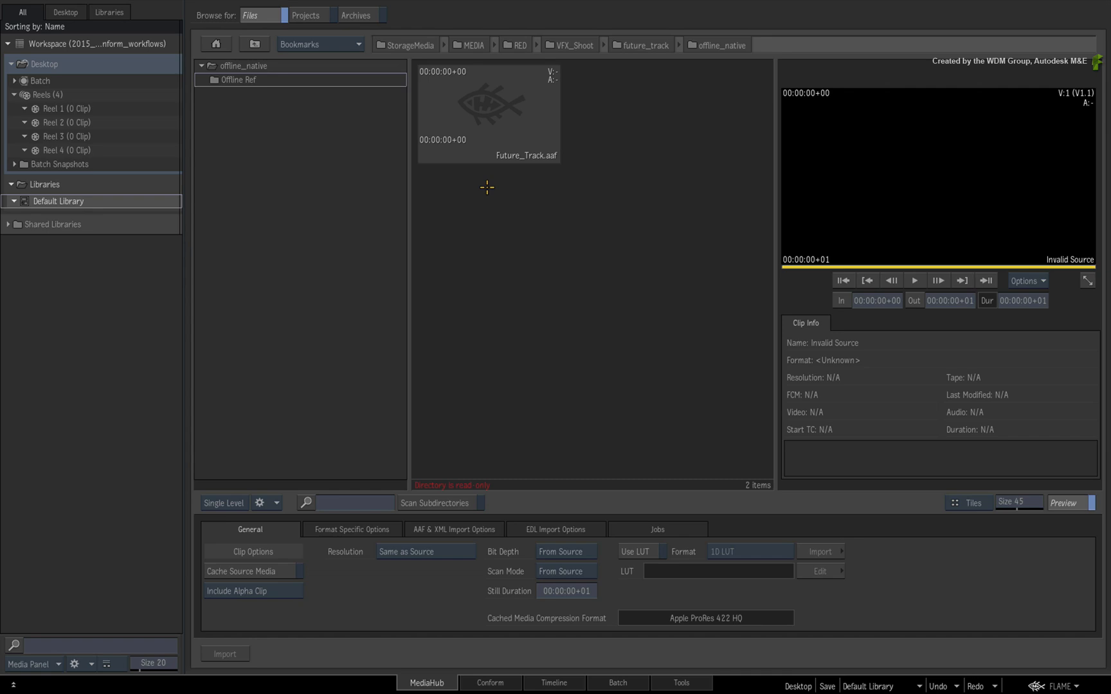
{"action": "mouse_move", "coordinate": [486, 187]}
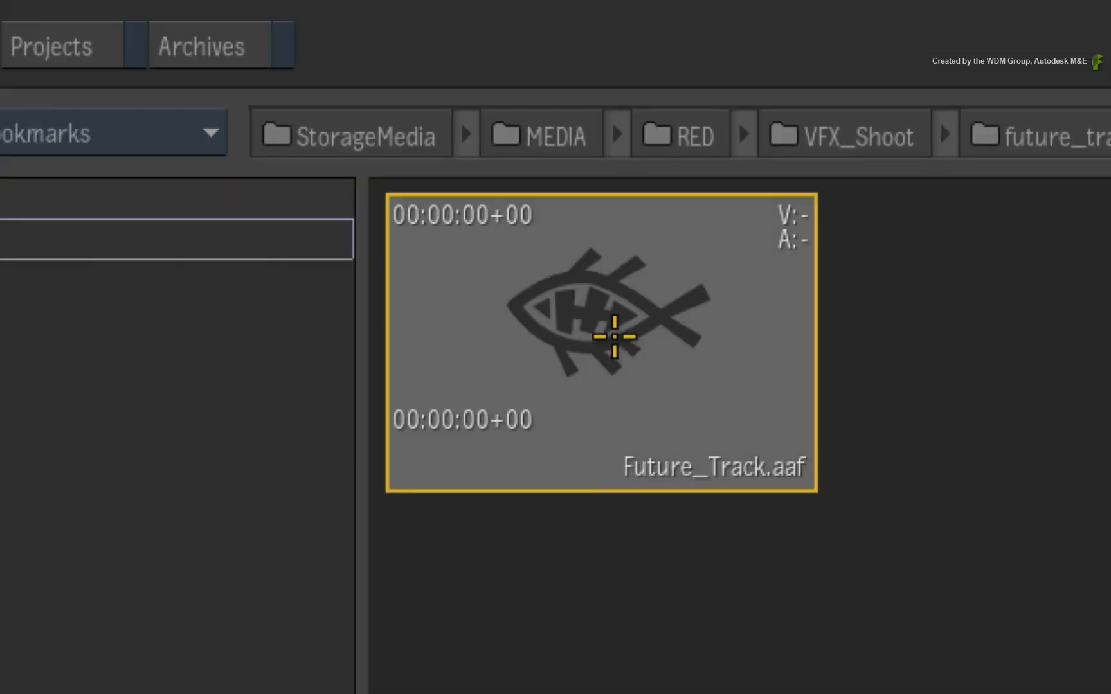
{"action": "mouse_move", "coordinate": [588, 579]}
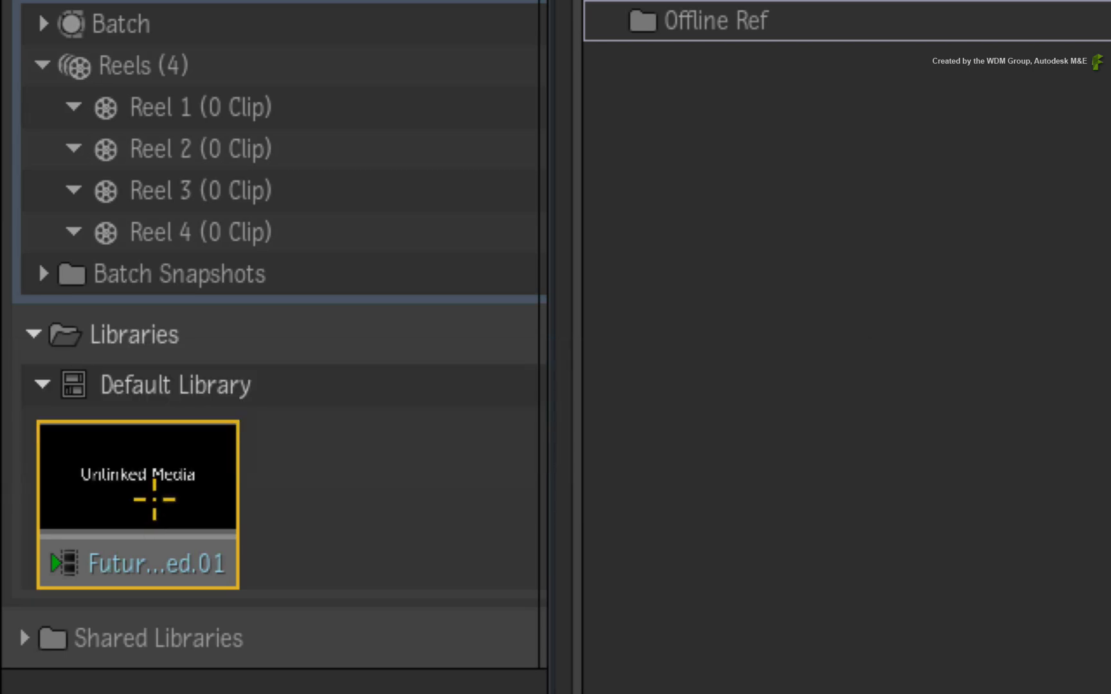
Step: Open the Conform workspace listing Future Track's unlinked segments and dismiss the preferences panel
{"action": "left_click", "coordinate": [492, 683]}
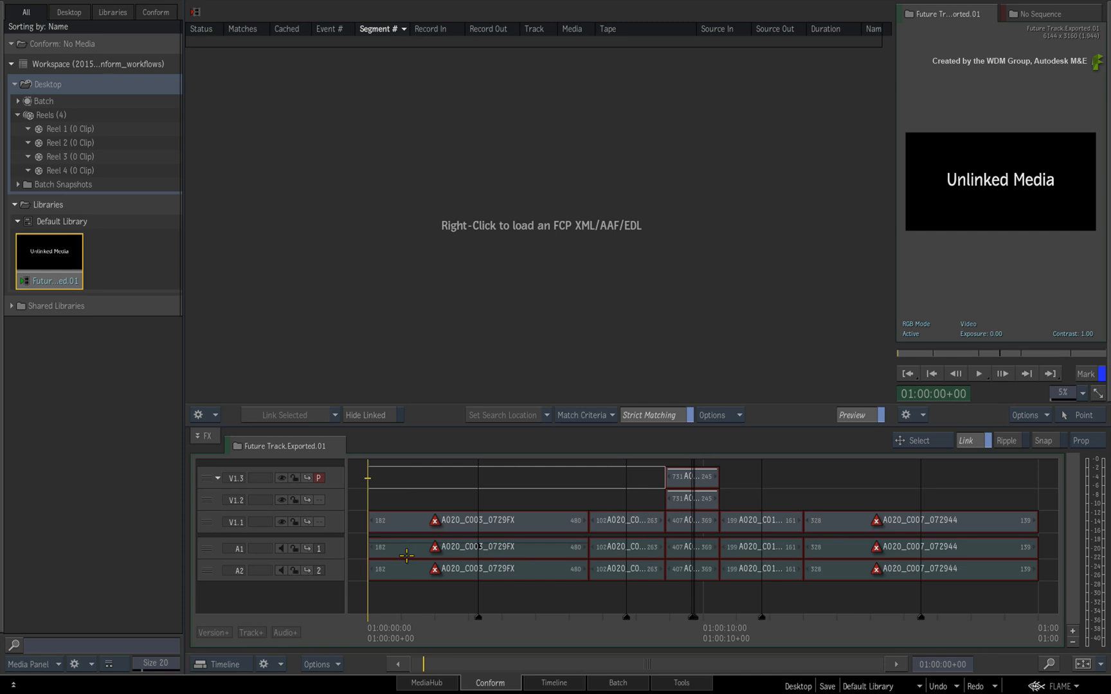
{"action": "mouse_move", "coordinate": [86, 264]}
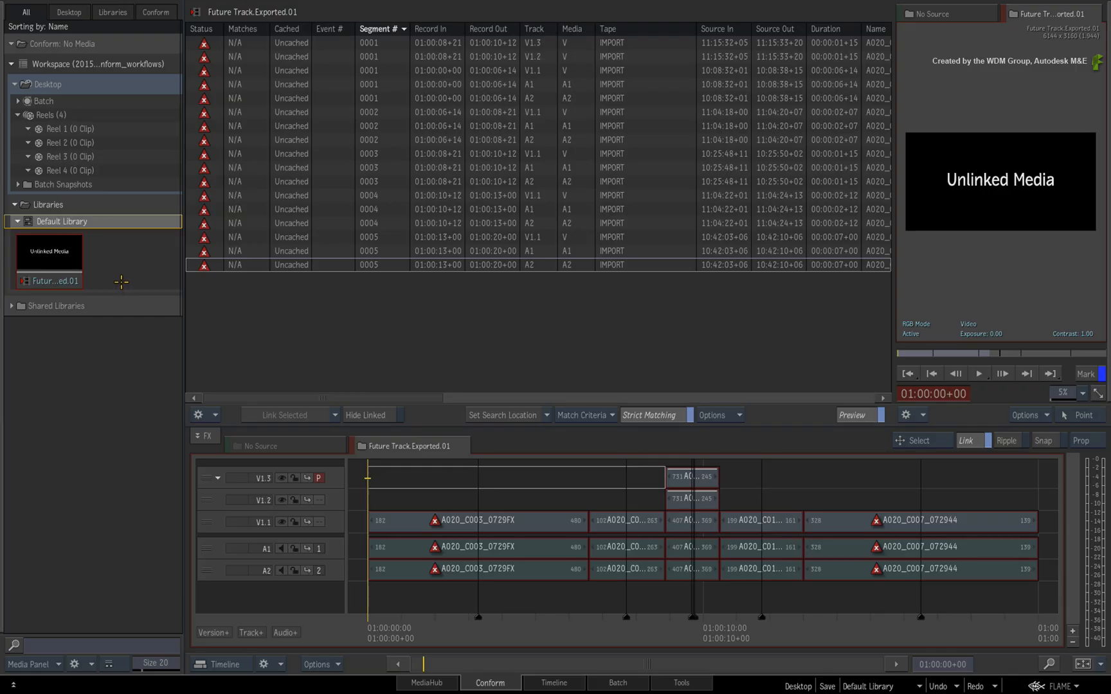
{"action": "mouse_move", "coordinate": [105, 128]}
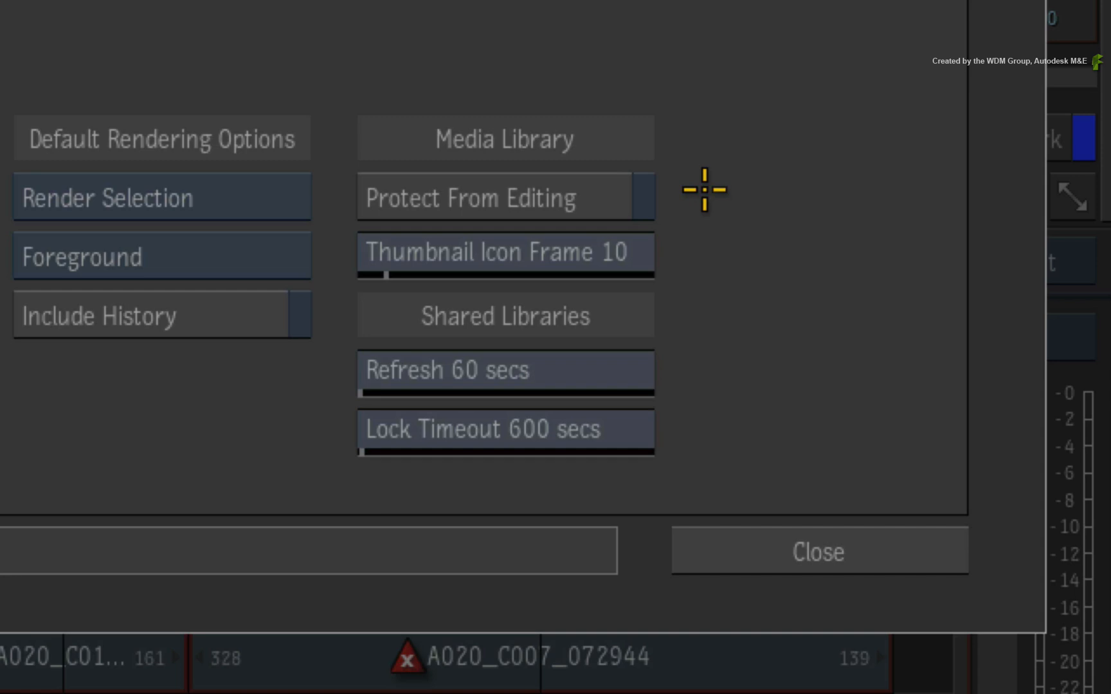
{"action": "mouse_move", "coordinate": [716, 184]}
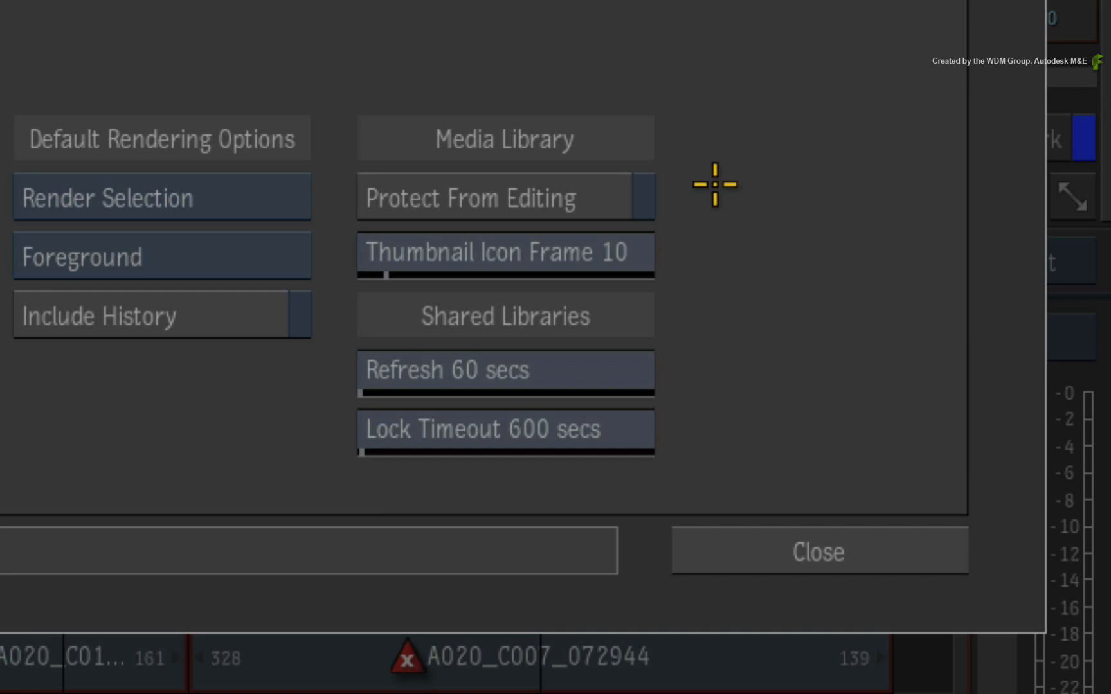
{"action": "left_click", "coordinate": [818, 552]}
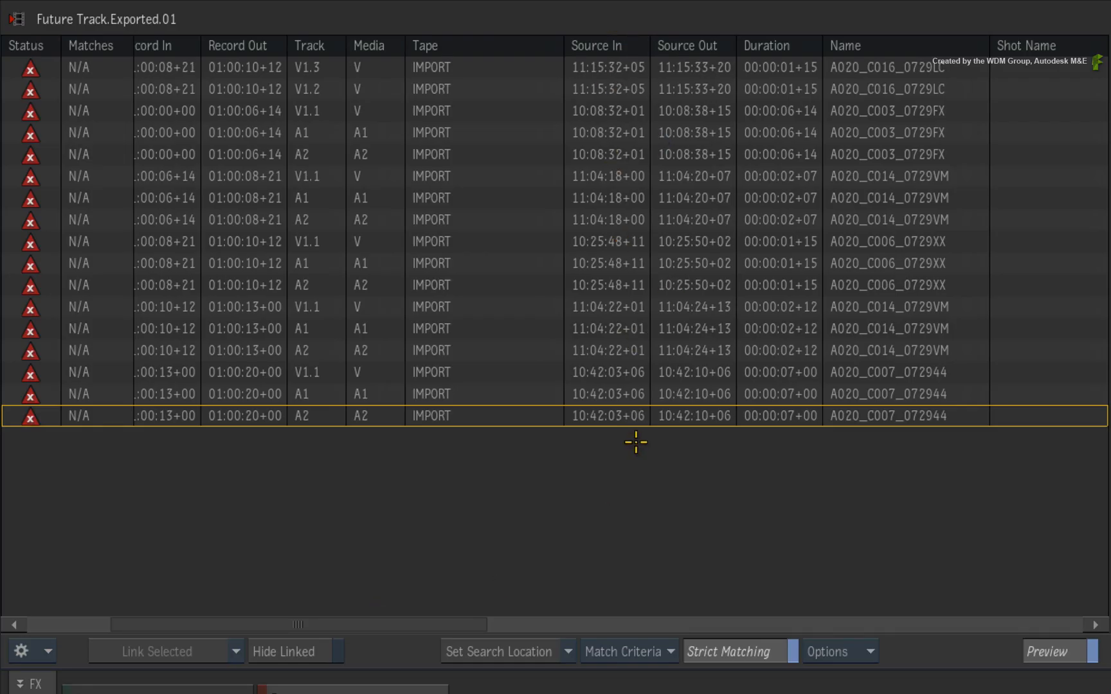
{"action": "mouse_move", "coordinate": [473, 85]}
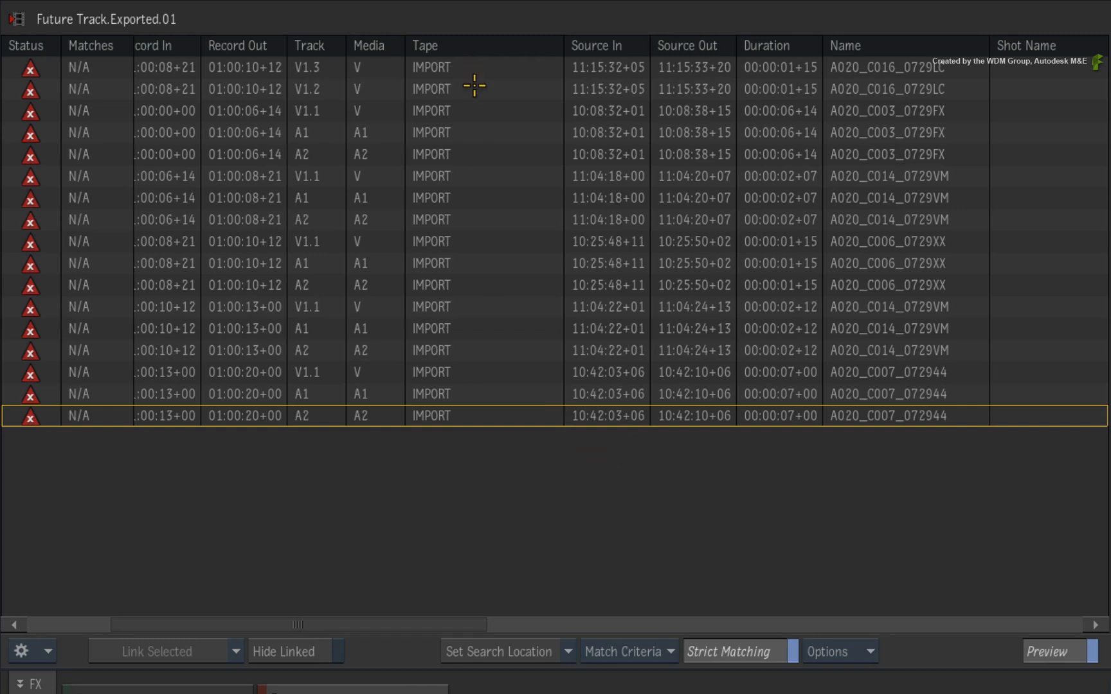
{"action": "mouse_move", "coordinate": [437, 463]}
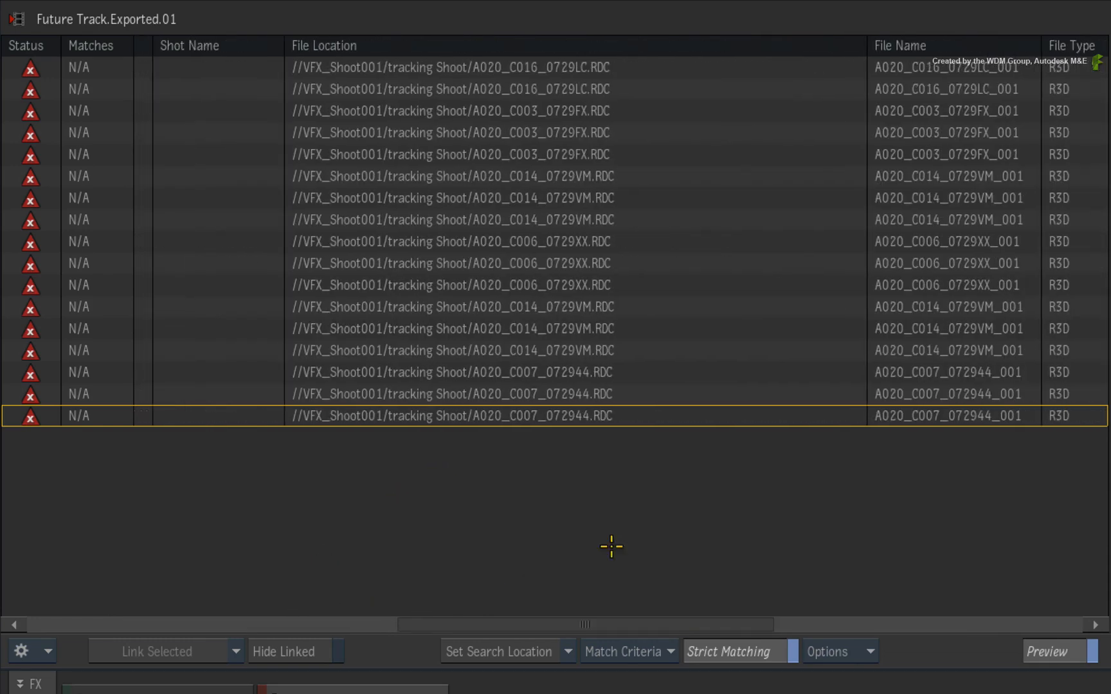
{"action": "mouse_move", "coordinate": [679, 522]}
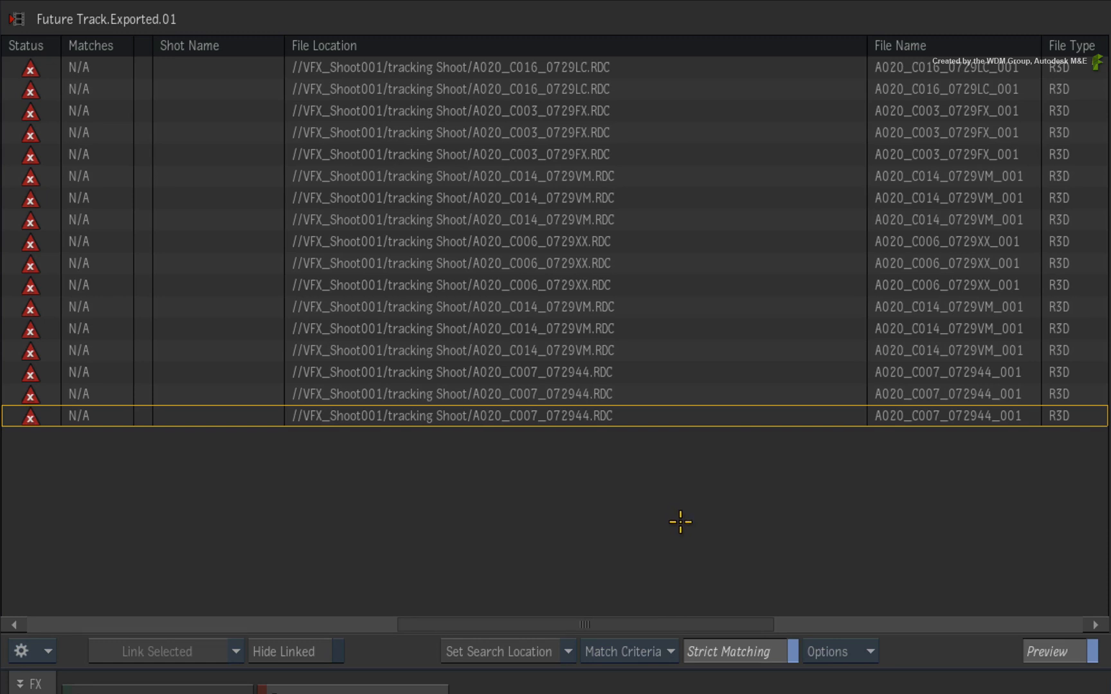
{"action": "mouse_move", "coordinate": [682, 526]}
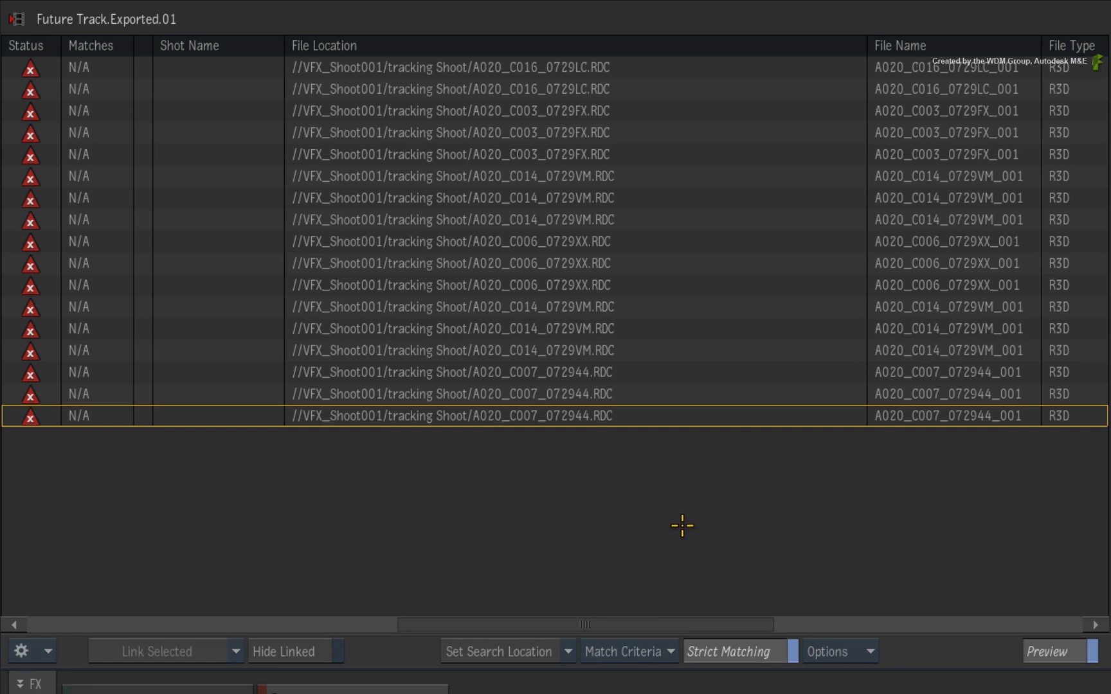
{"action": "mouse_move", "coordinate": [681, 522]}
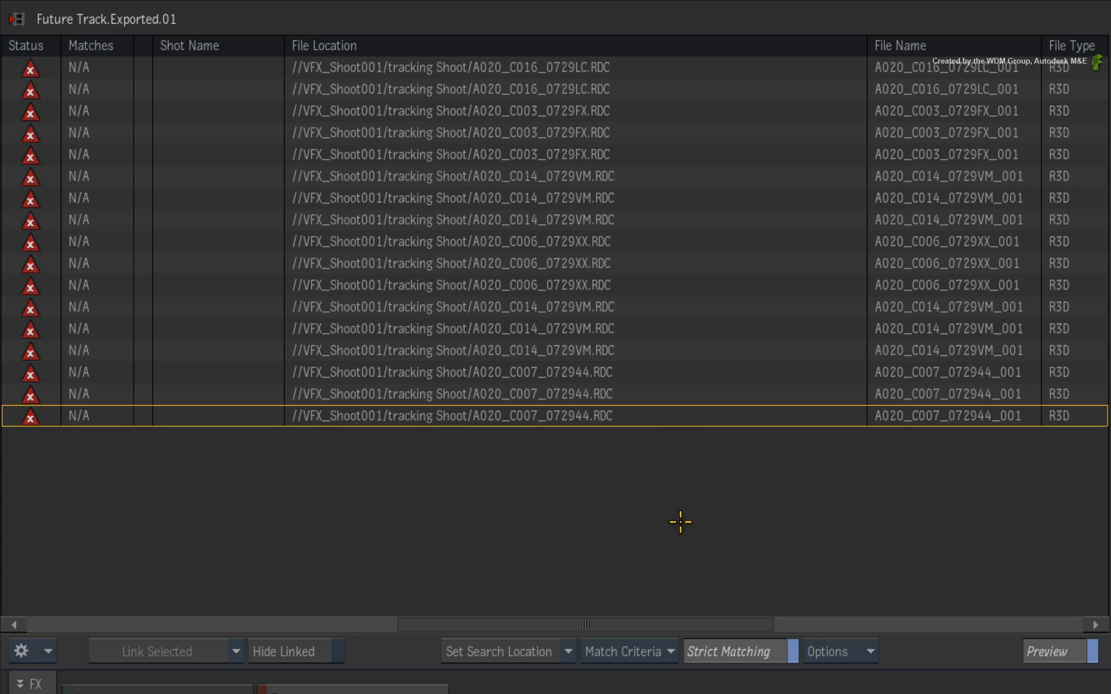
{"action": "mouse_move", "coordinate": [678, 516]}
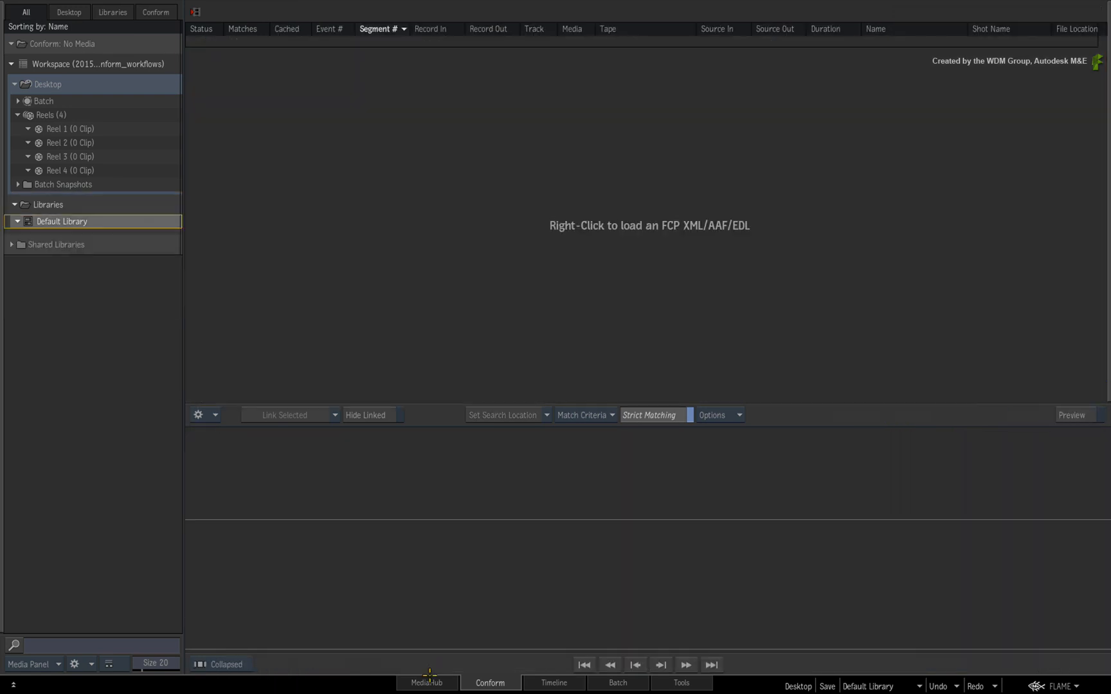
Step: Return to MediaHub, browsing the future_track folder and its subfolders
{"action": "left_click", "coordinate": [426, 682]}
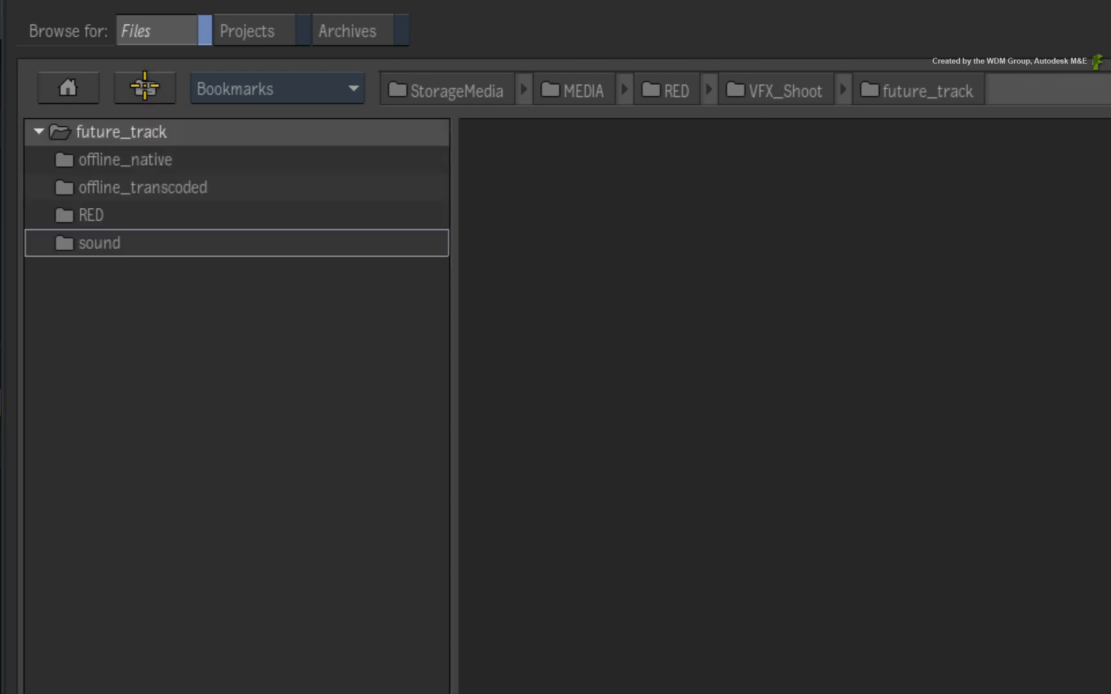
Step: Open the RED folder's 6144x3160 R3D clips, set debayering to Full, and view general import options
{"action": "double_click", "coordinate": [91, 215]}
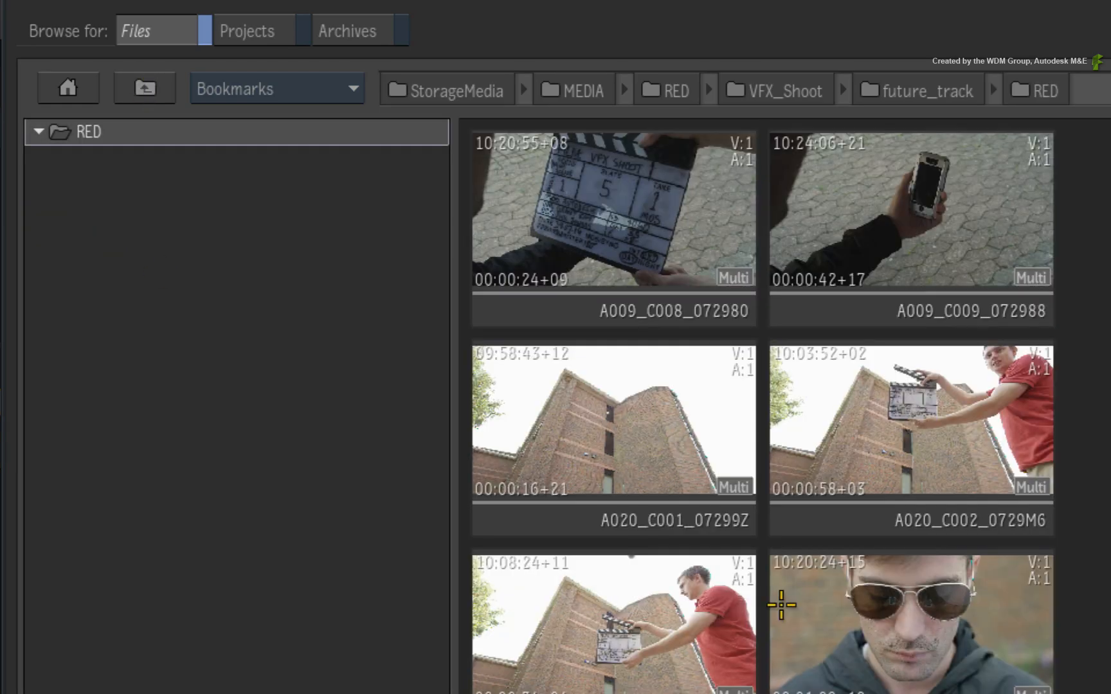
{"action": "left_click", "coordinate": [612, 421]}
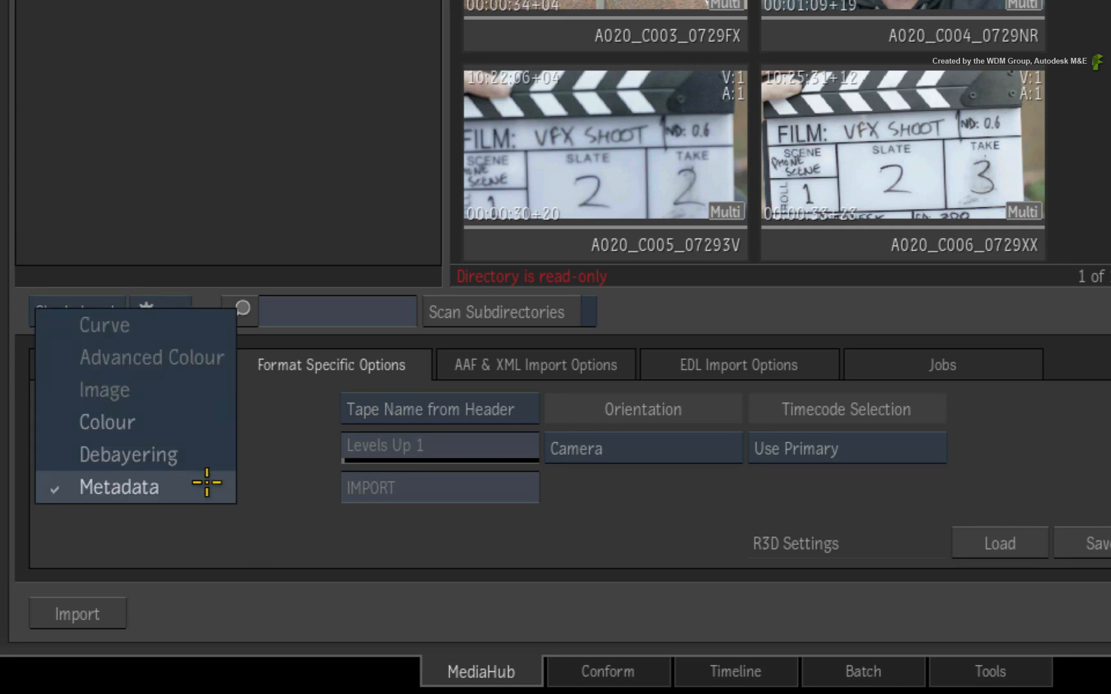
{"action": "left_click", "coordinate": [127, 454]}
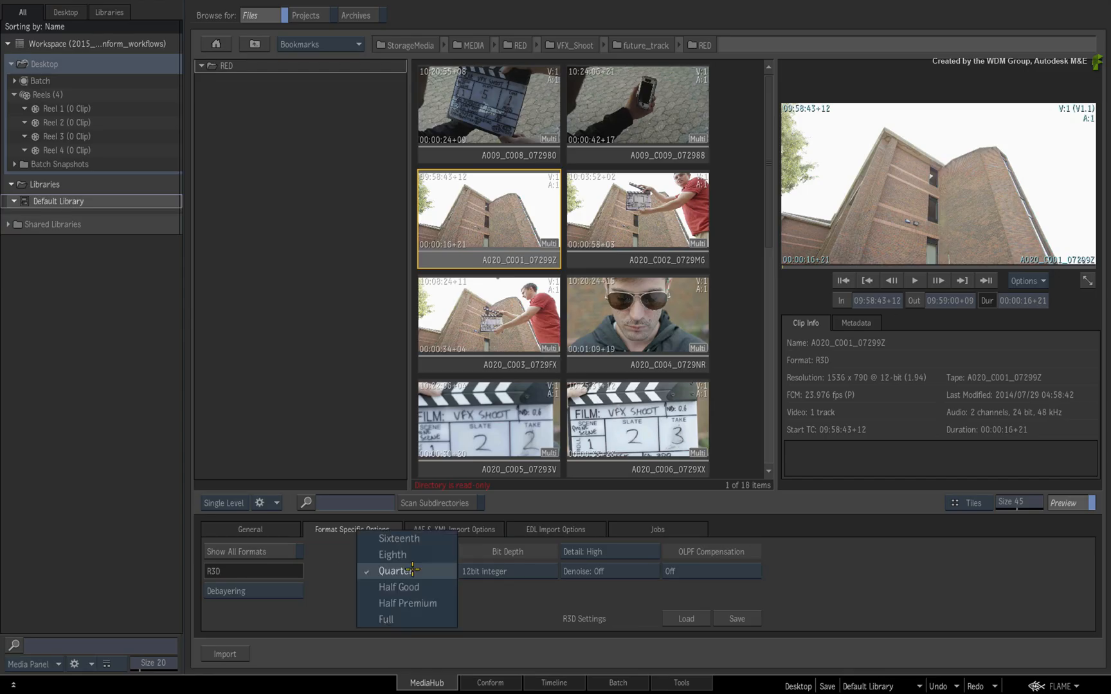
{"action": "left_click", "coordinate": [397, 571]}
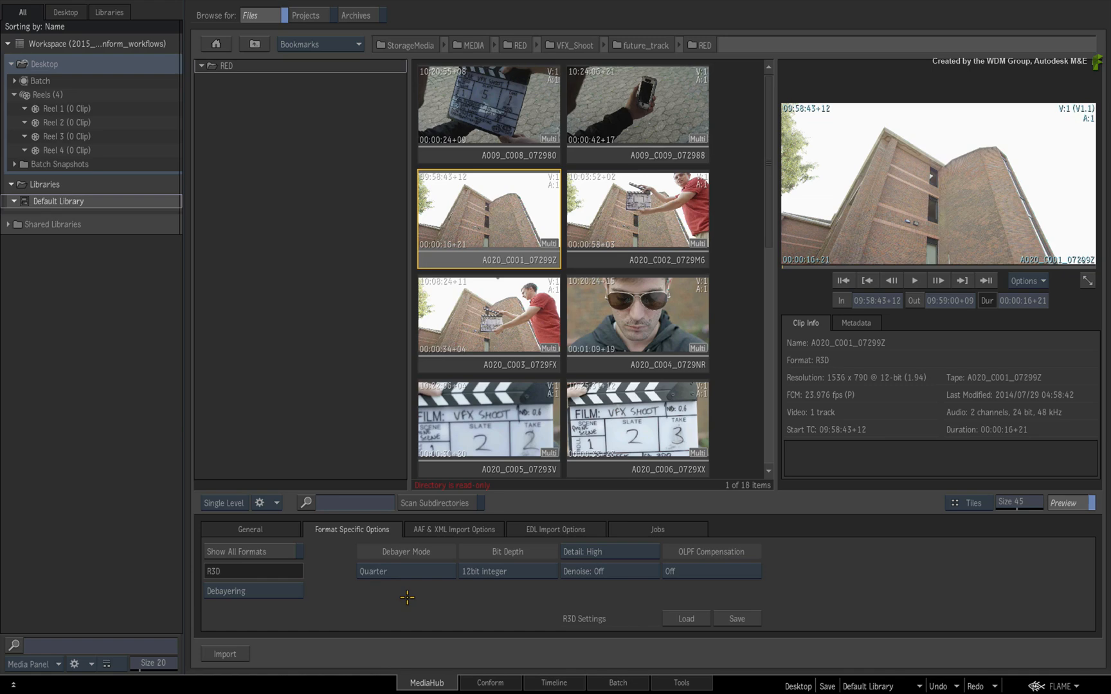
{"action": "left_click", "coordinate": [405, 571]}
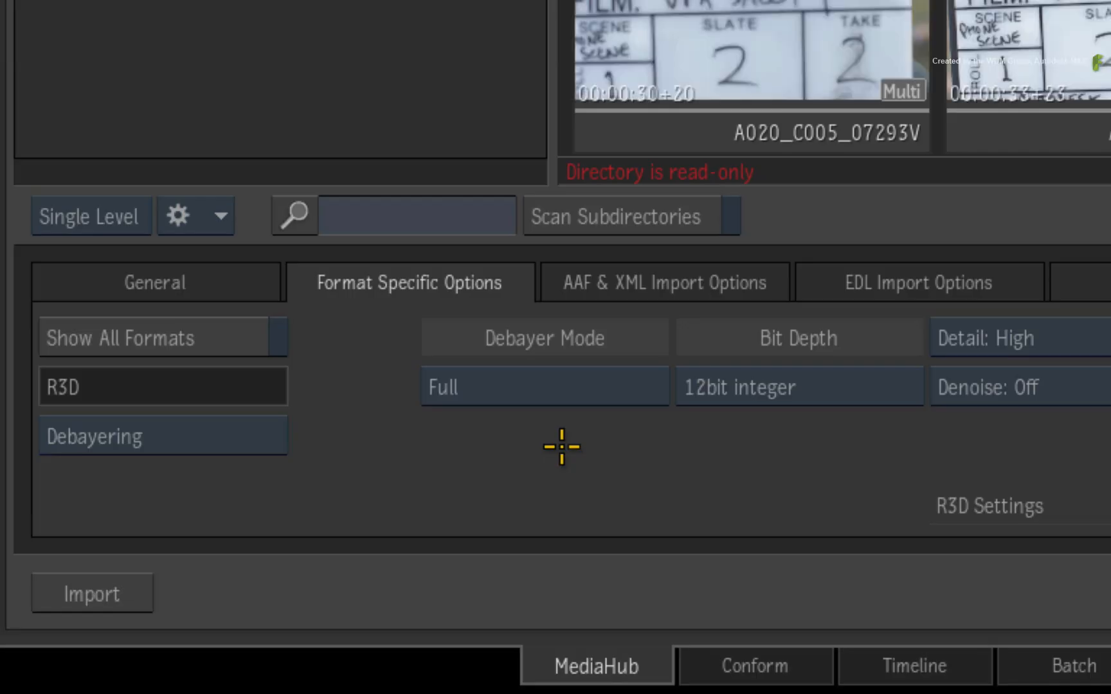
{"action": "left_click", "coordinate": [154, 283]}
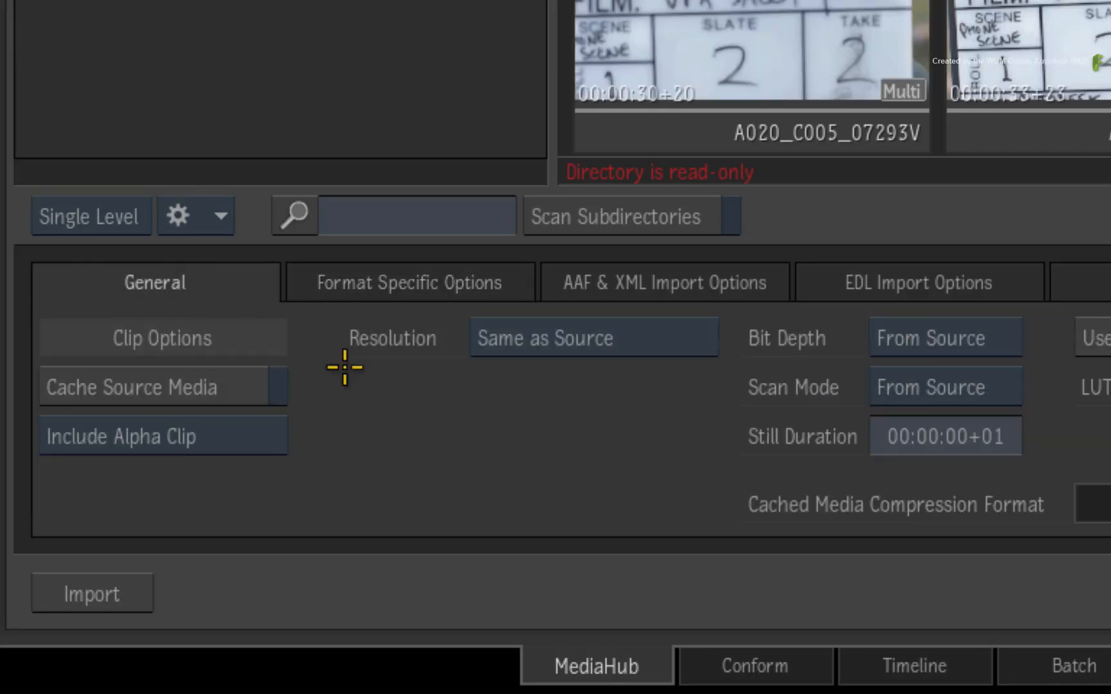
{"action": "left_click", "coordinate": [943, 337]}
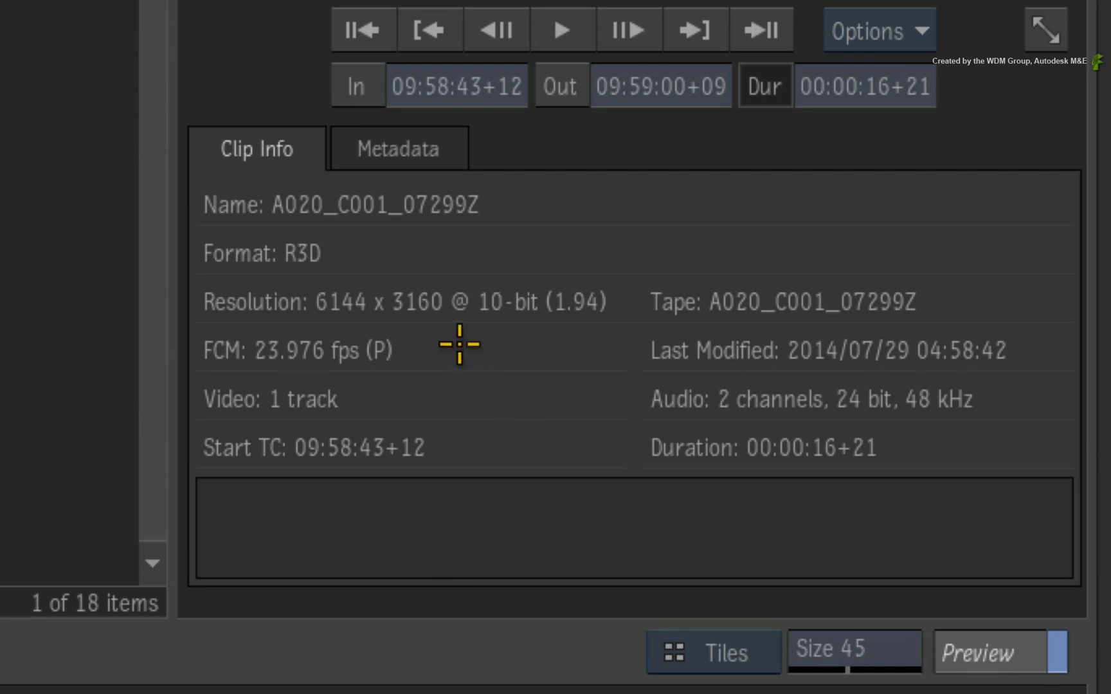
{"action": "mouse_move", "coordinate": [448, 345]}
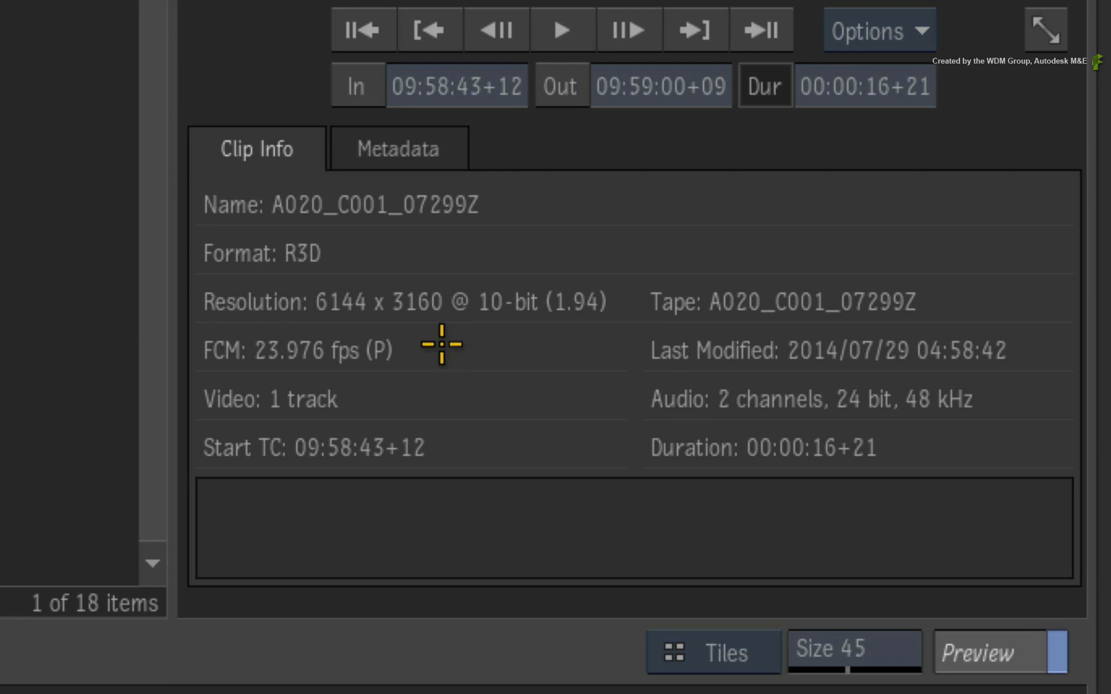
{"action": "mouse_move", "coordinate": [439, 346]}
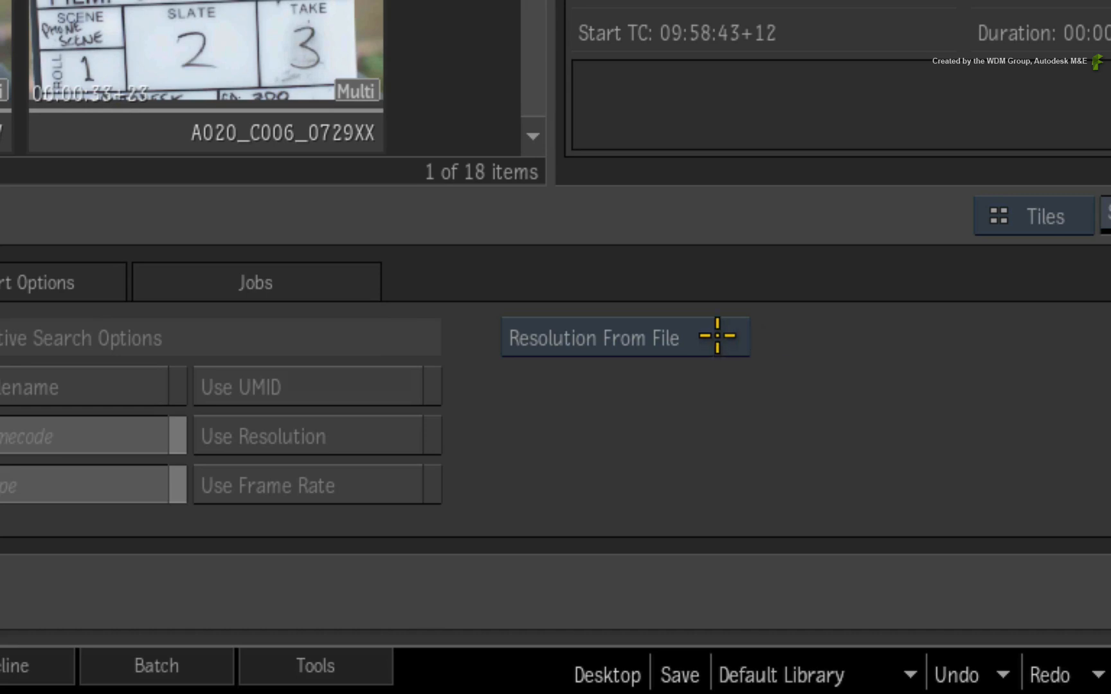
Step: Select Future_Track.aaf for import with Original Sources as the preferred media
{"action": "left_click", "coordinate": [596, 337]}
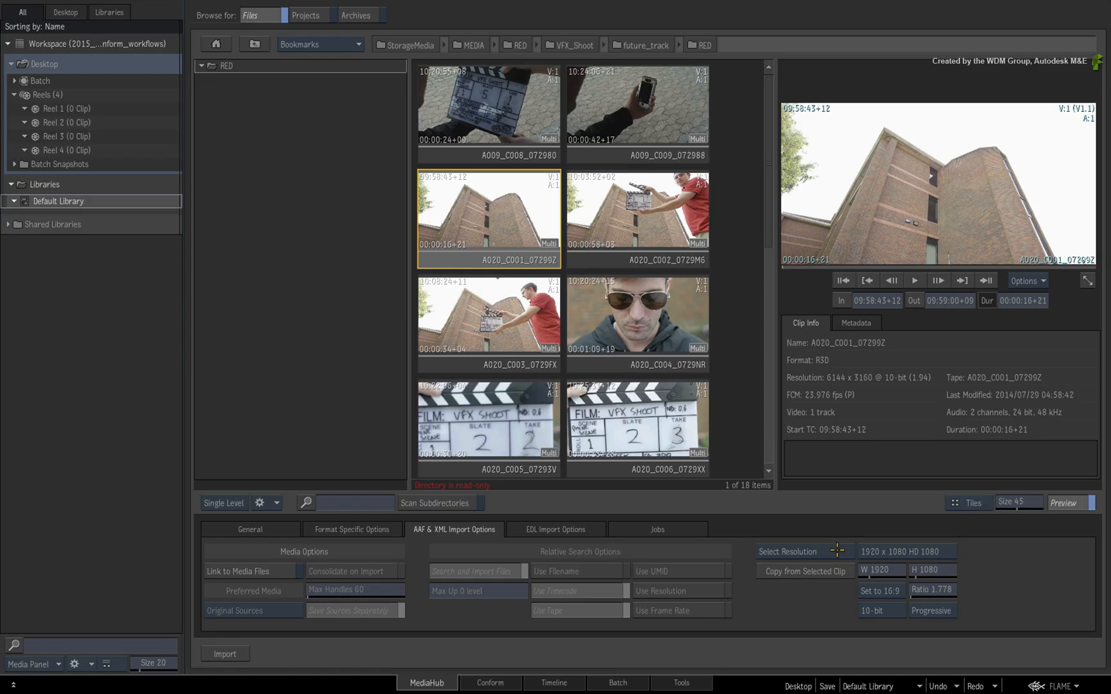
{"action": "left_click", "coordinate": [786, 551]}
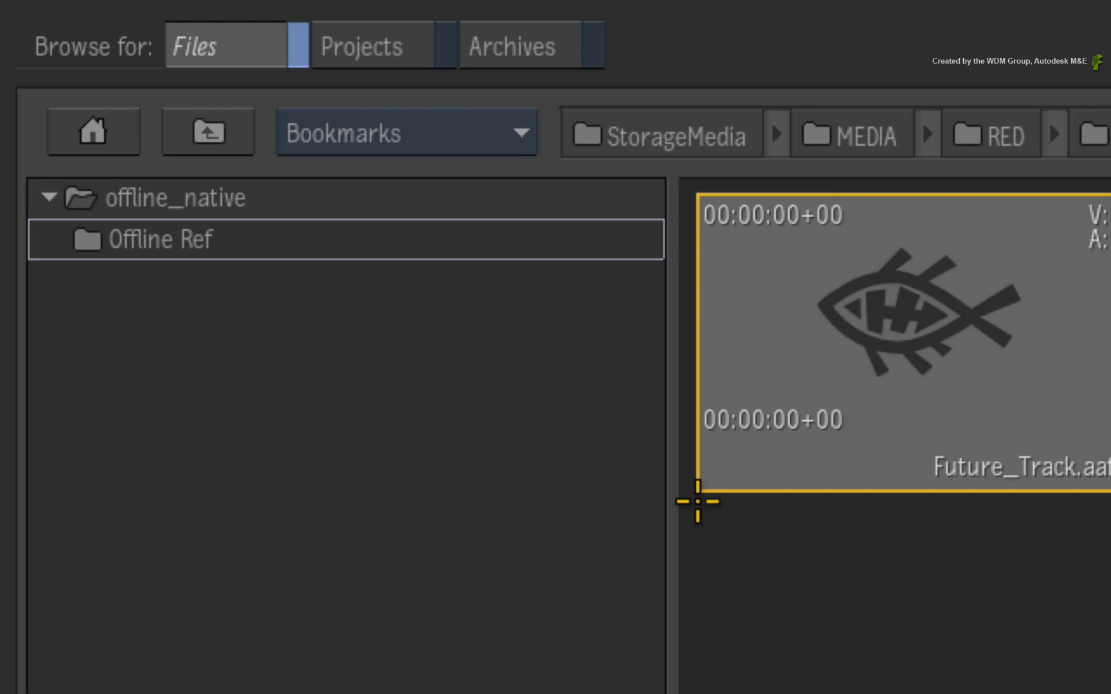
{"action": "mouse_move", "coordinate": [803, 646]}
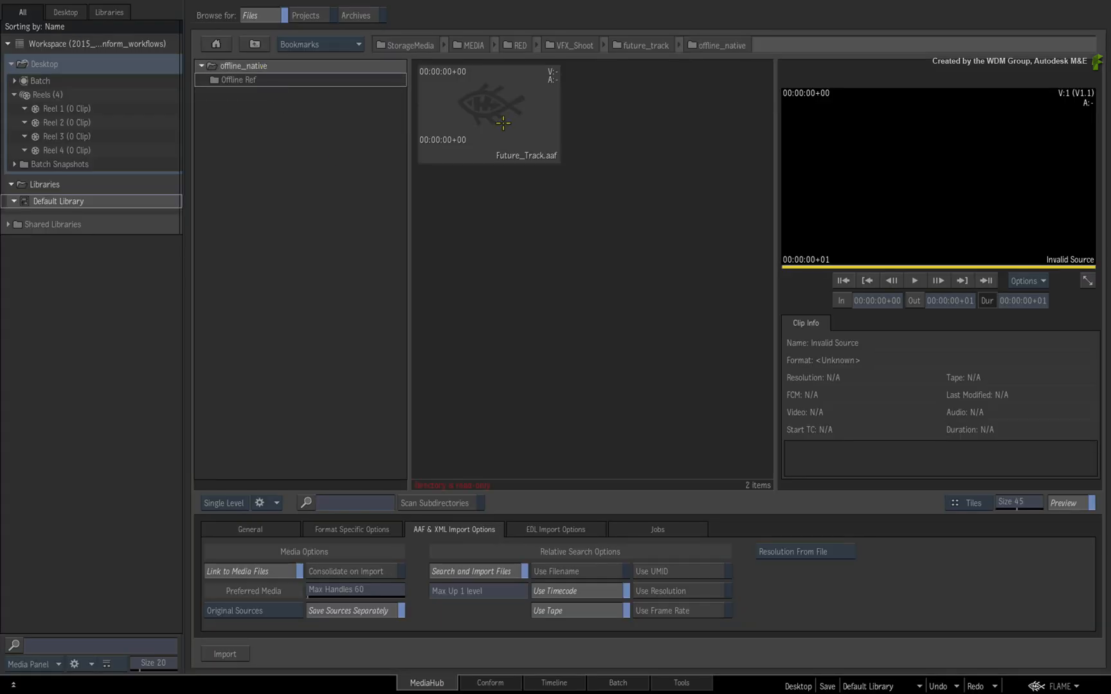
{"action": "left_click", "coordinate": [489, 113]}
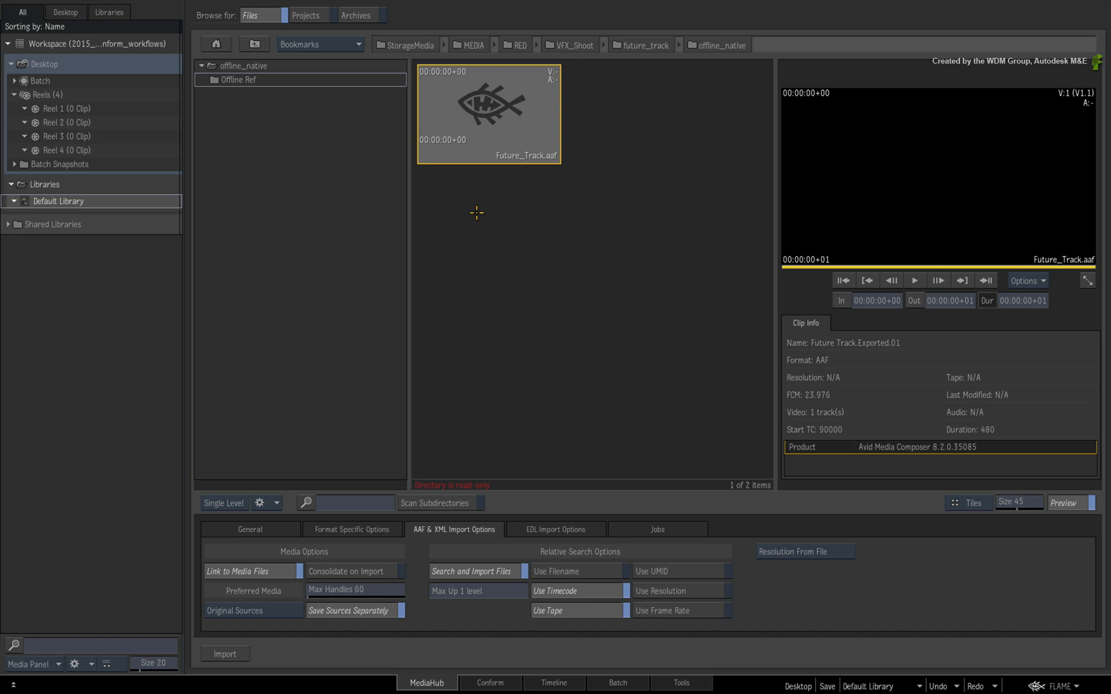
{"action": "mouse_move", "coordinate": [474, 210]}
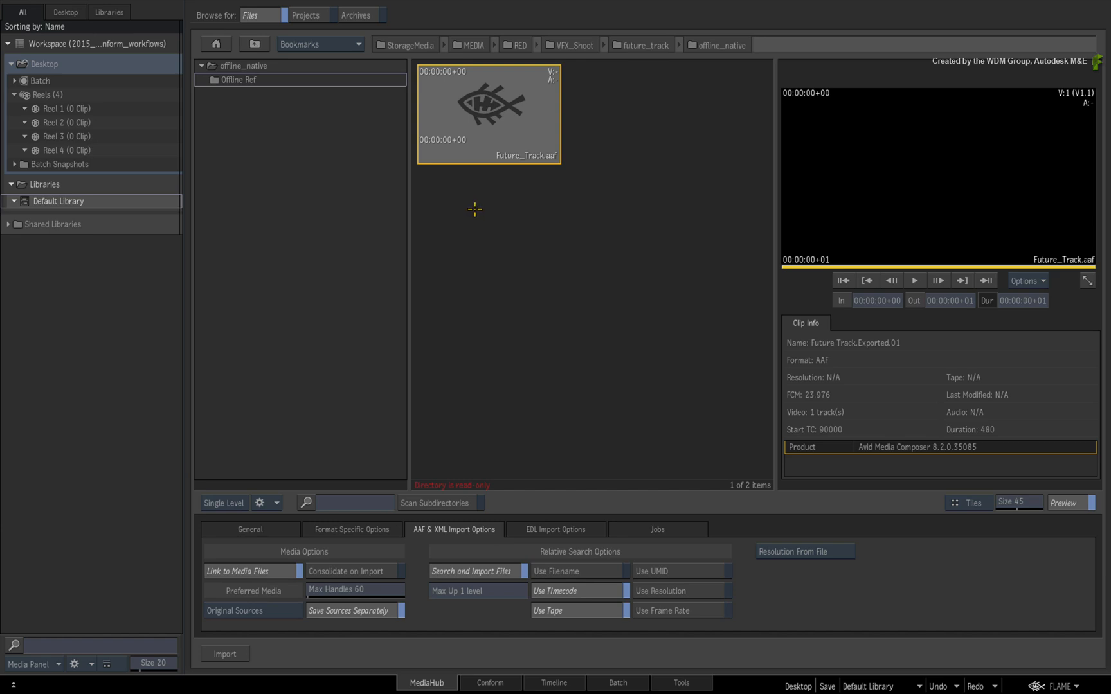
{"action": "mouse_move", "coordinate": [479, 206]}
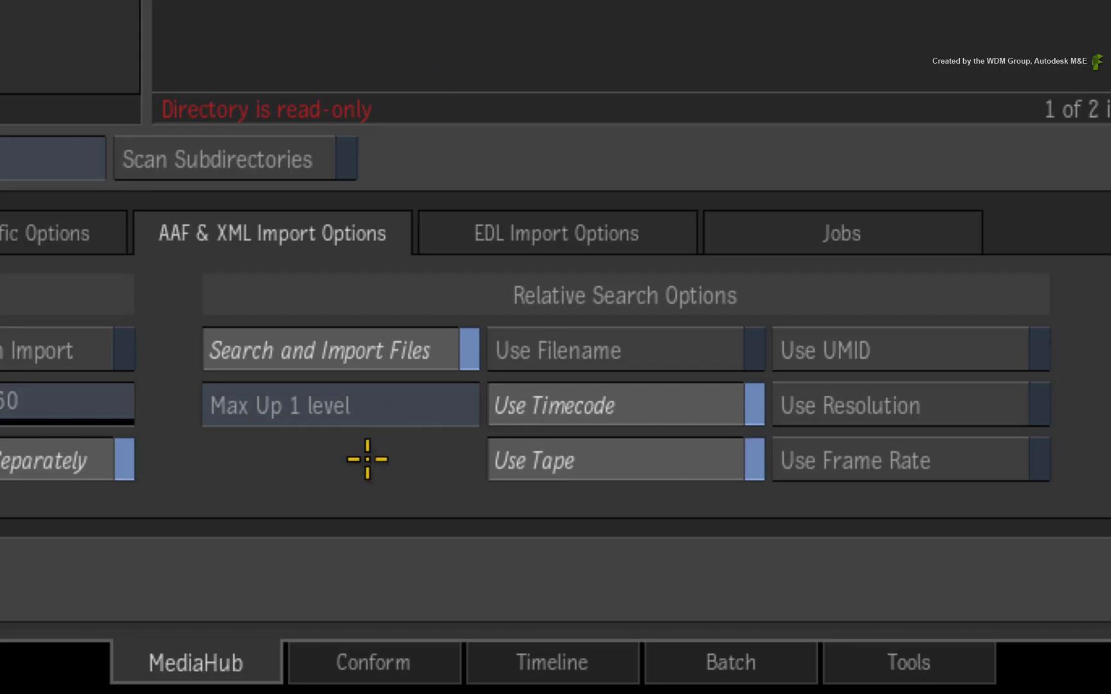
{"action": "mouse_move", "coordinate": [383, 450]}
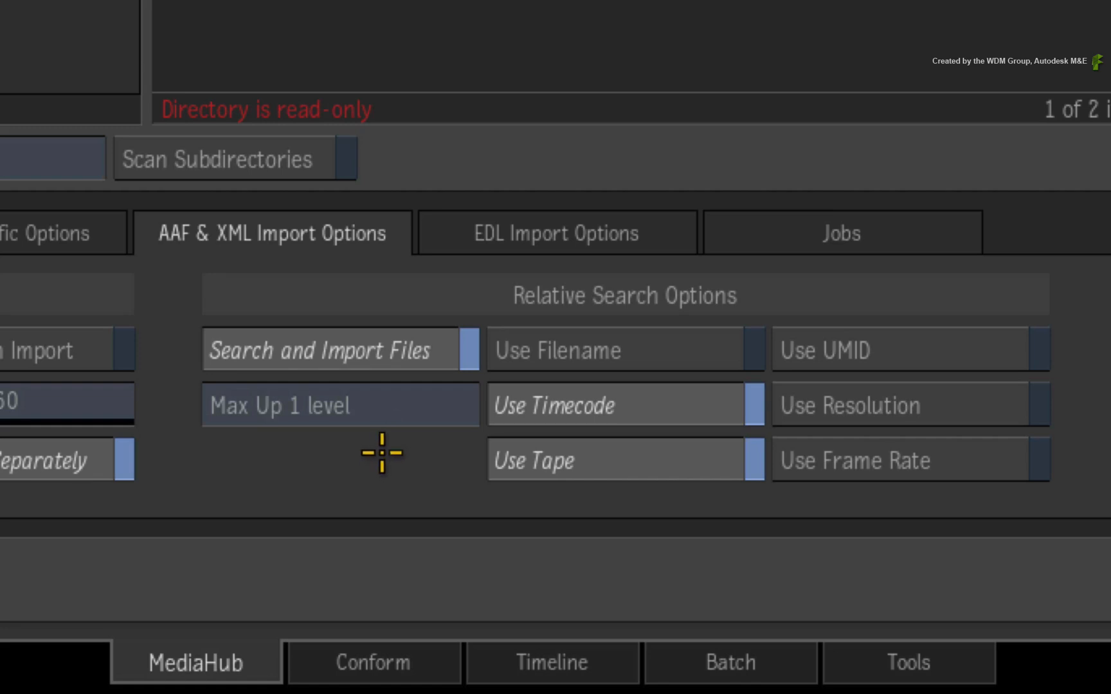
{"action": "mouse_move", "coordinate": [385, 457]}
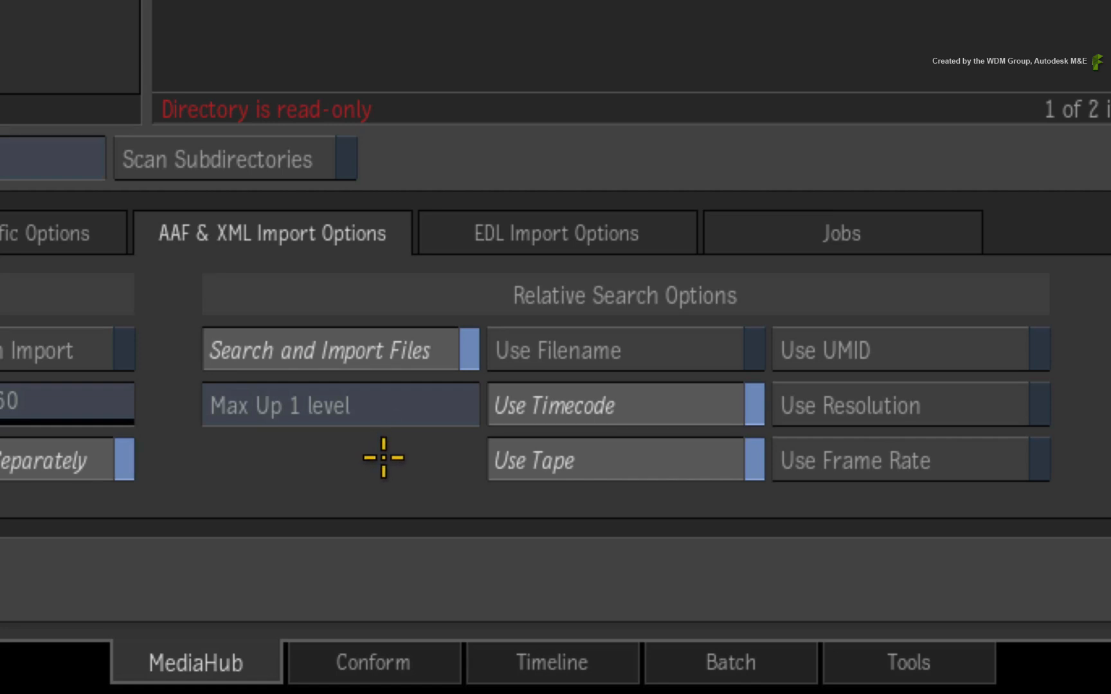
{"action": "mouse_move", "coordinate": [623, 459]}
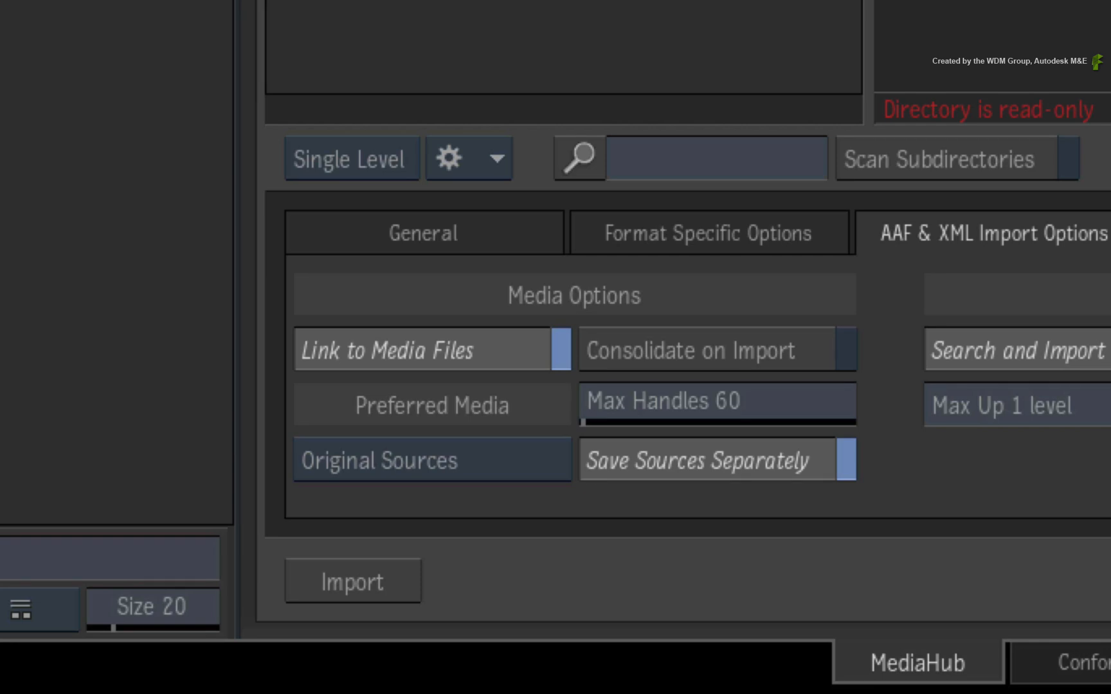
{"action": "mouse_move", "coordinate": [1012, 413]}
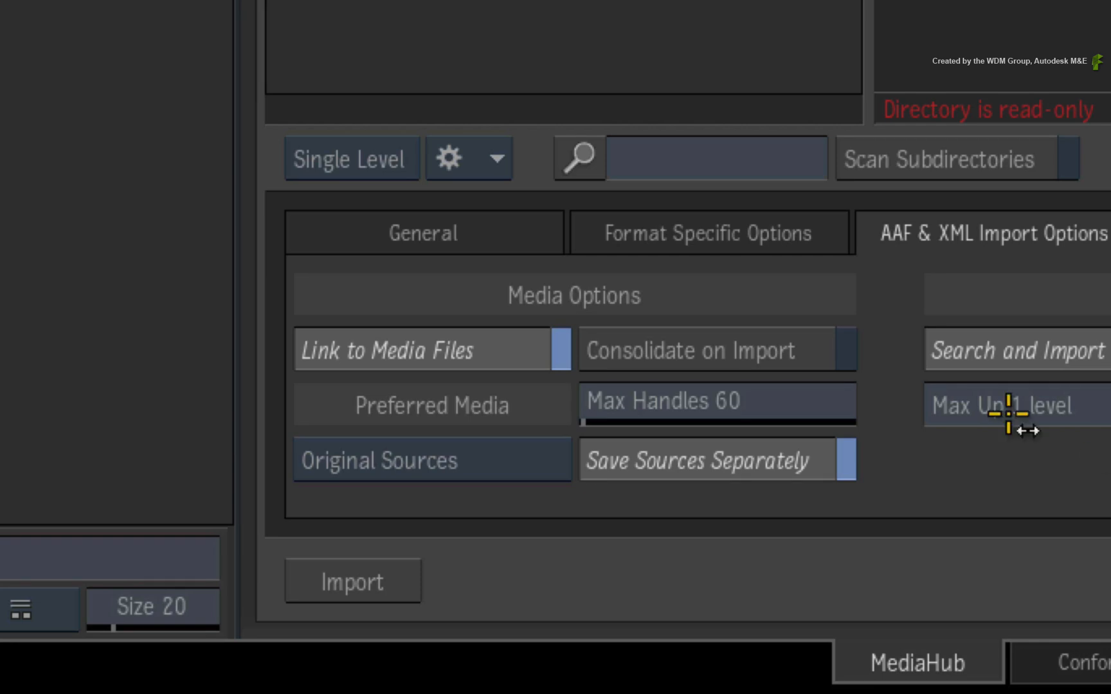
{"action": "mouse_move", "coordinate": [512, 460]}
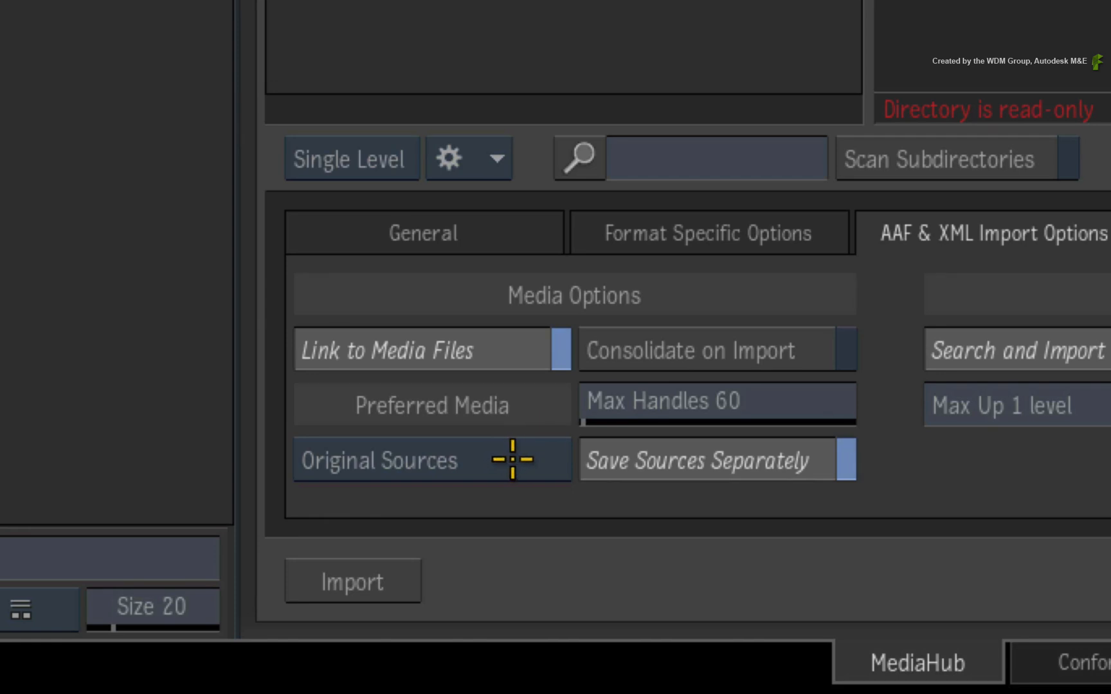
{"action": "mouse_move", "coordinate": [520, 453]}
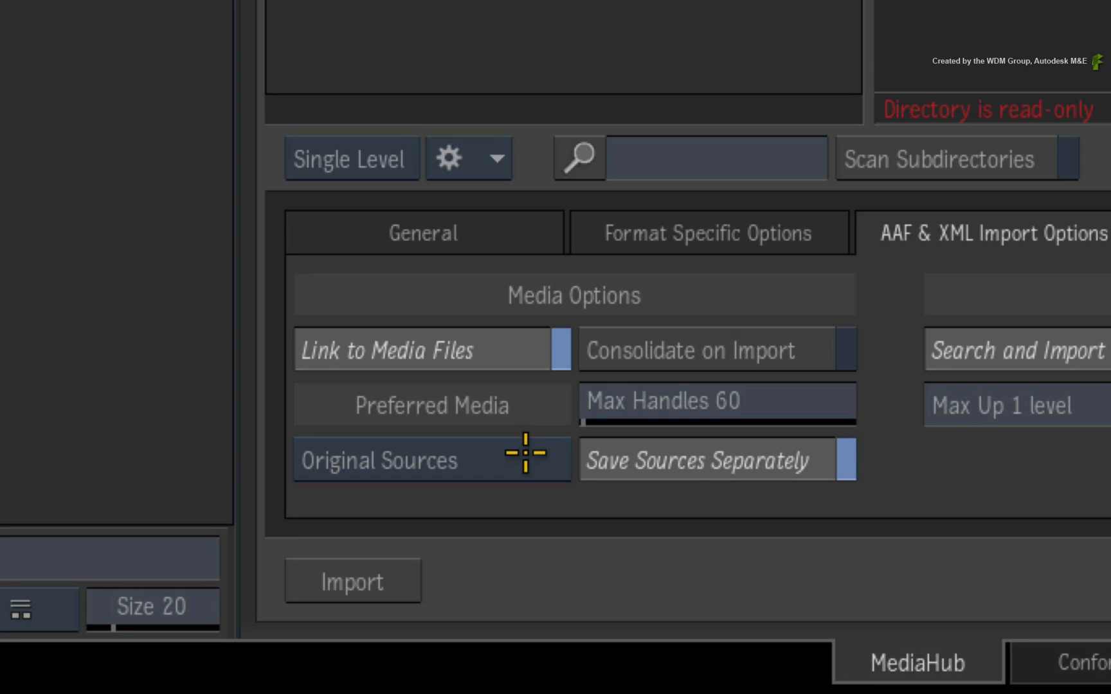
{"action": "left_click", "coordinate": [431, 460]}
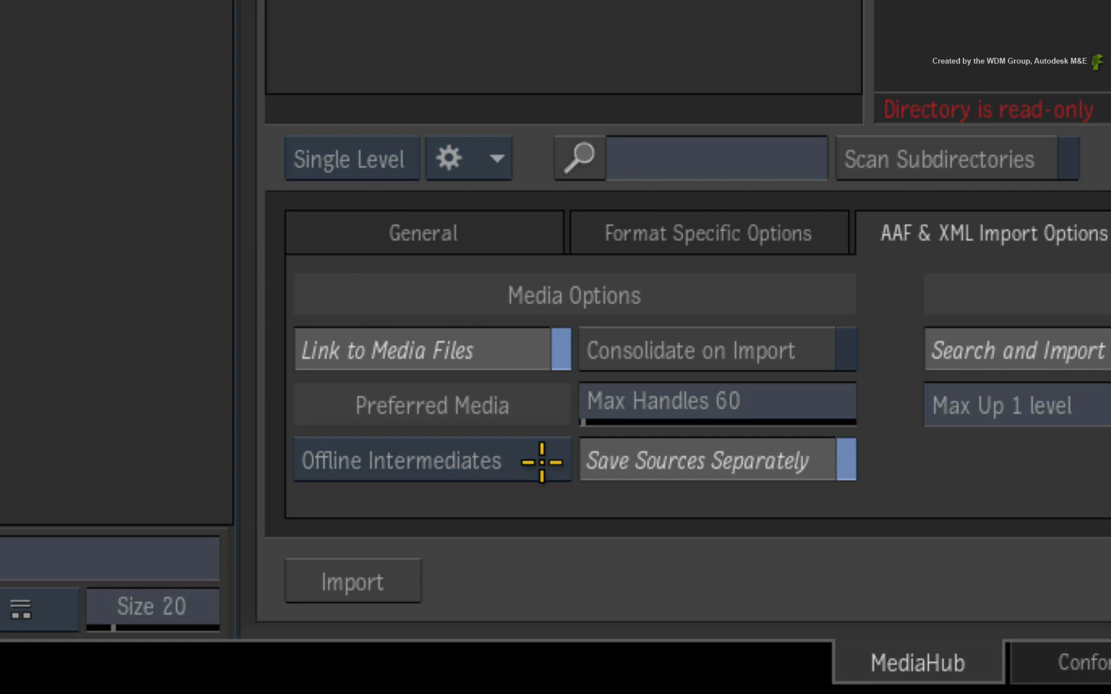
{"action": "left_click", "coordinate": [431, 459]}
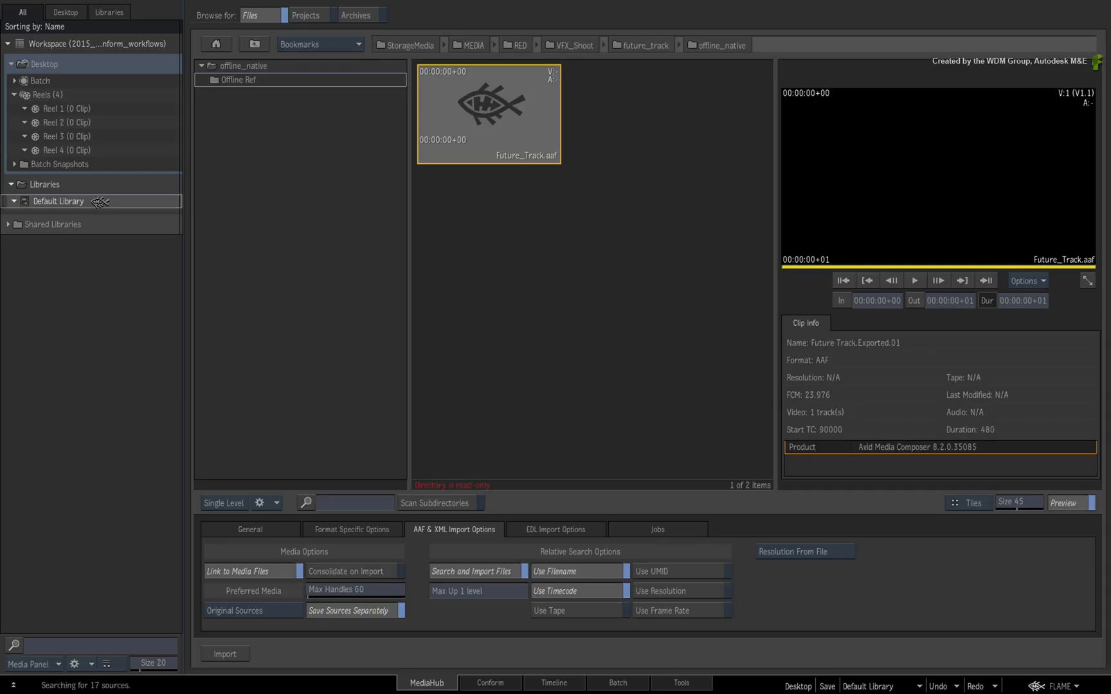
Step: Import Future Track.Exported.01 into the Default Library for conforming
{"action": "left_click", "coordinate": [225, 653]}
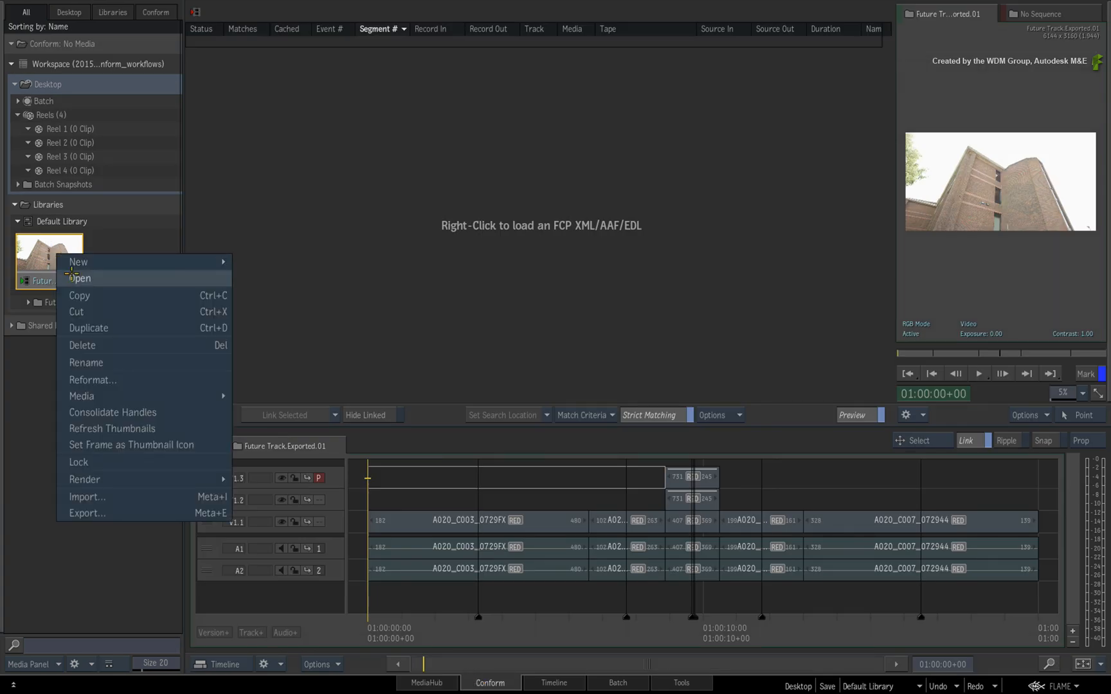
Step: Open Future Track.Exported.01 and view it in the Timeline workspace
{"action": "left_click", "coordinate": [81, 278]}
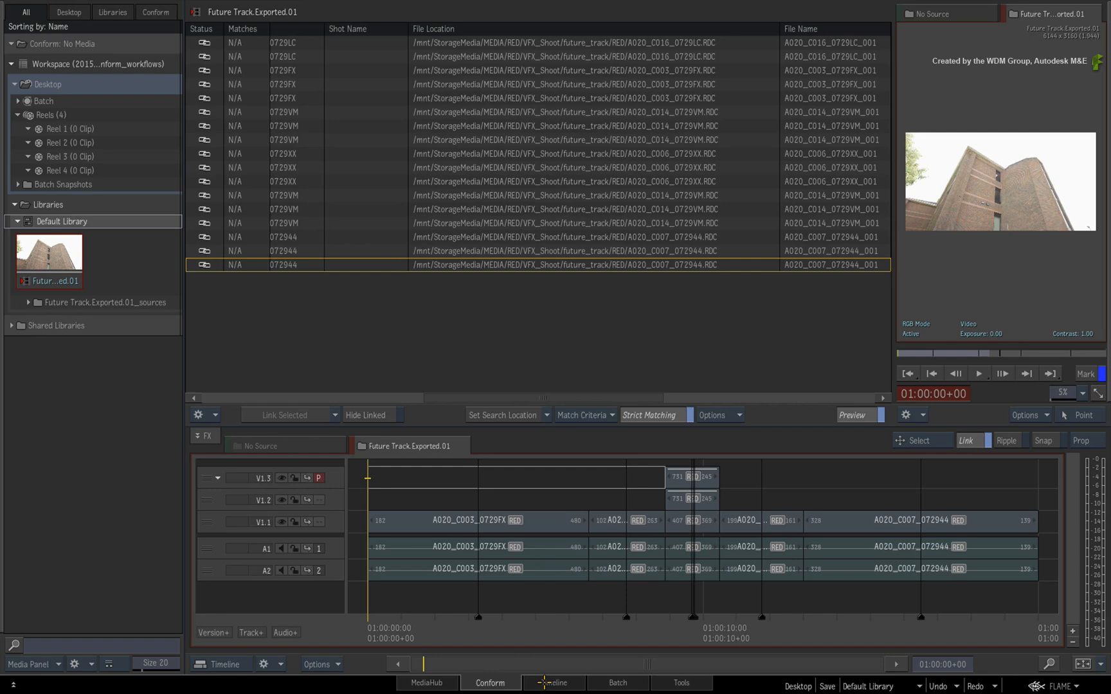
{"action": "left_click", "coordinate": [555, 683]}
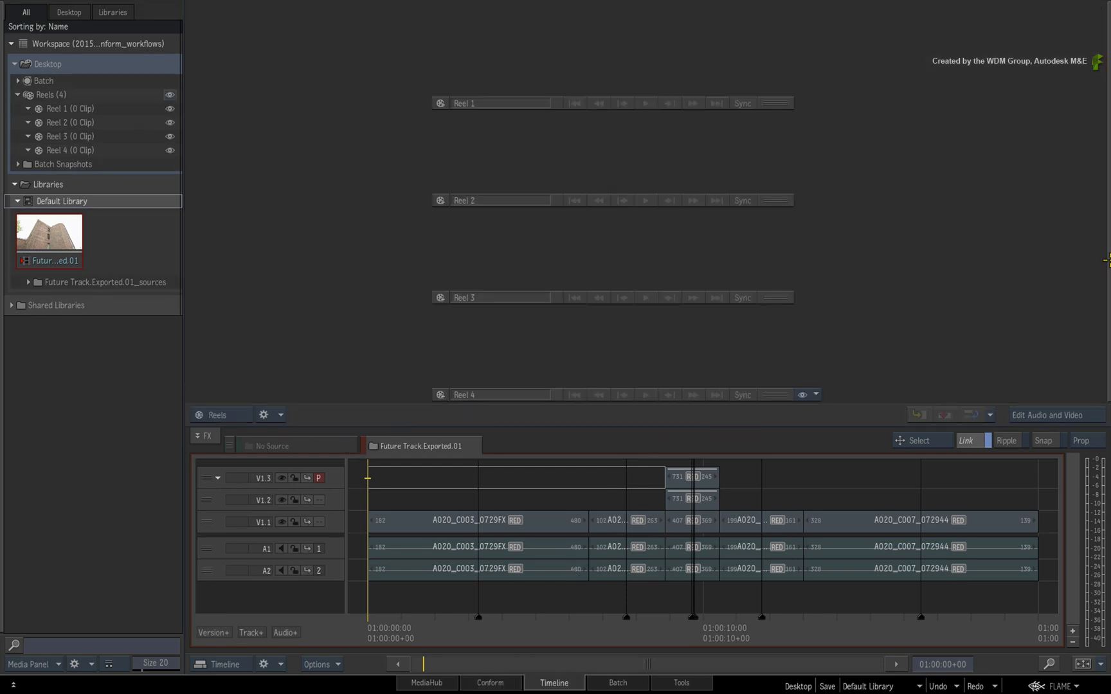